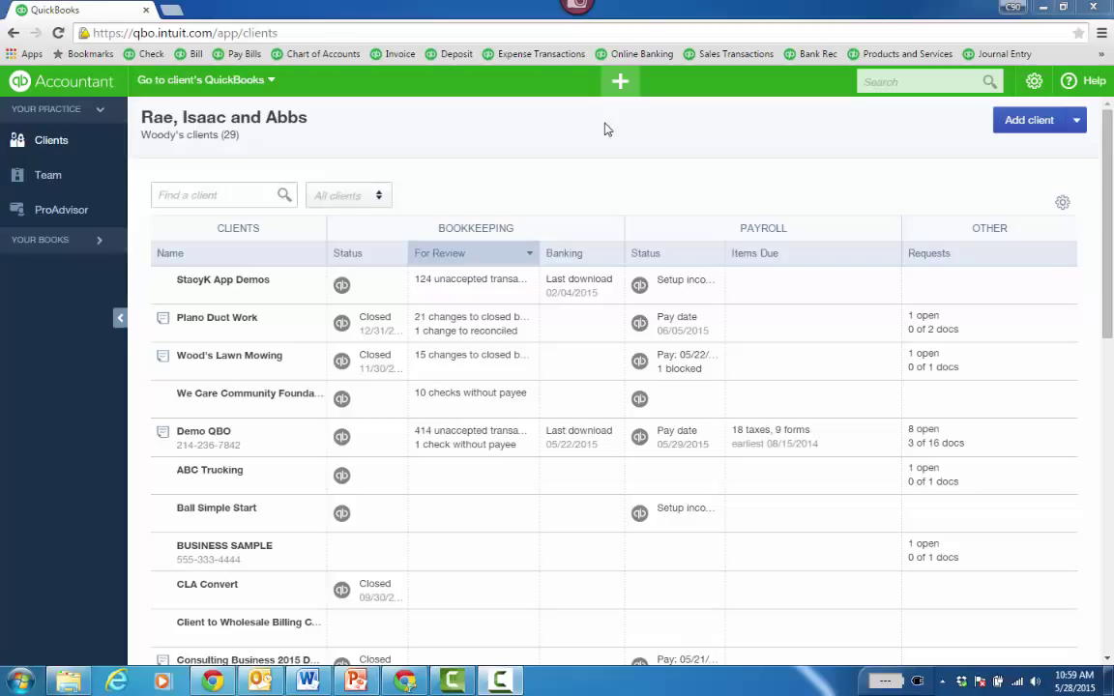
pyautogui.moveTo(672, 133)
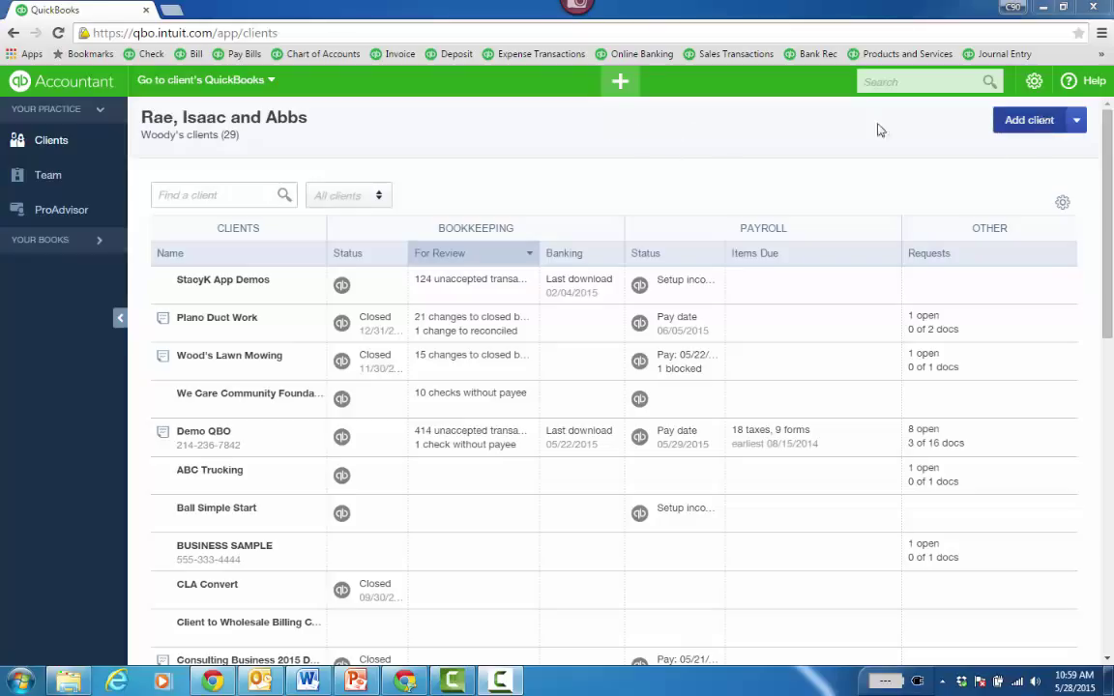
# Choose Client from the Create (+) menu to get a blank Add client form.
pyautogui.click(618, 81)
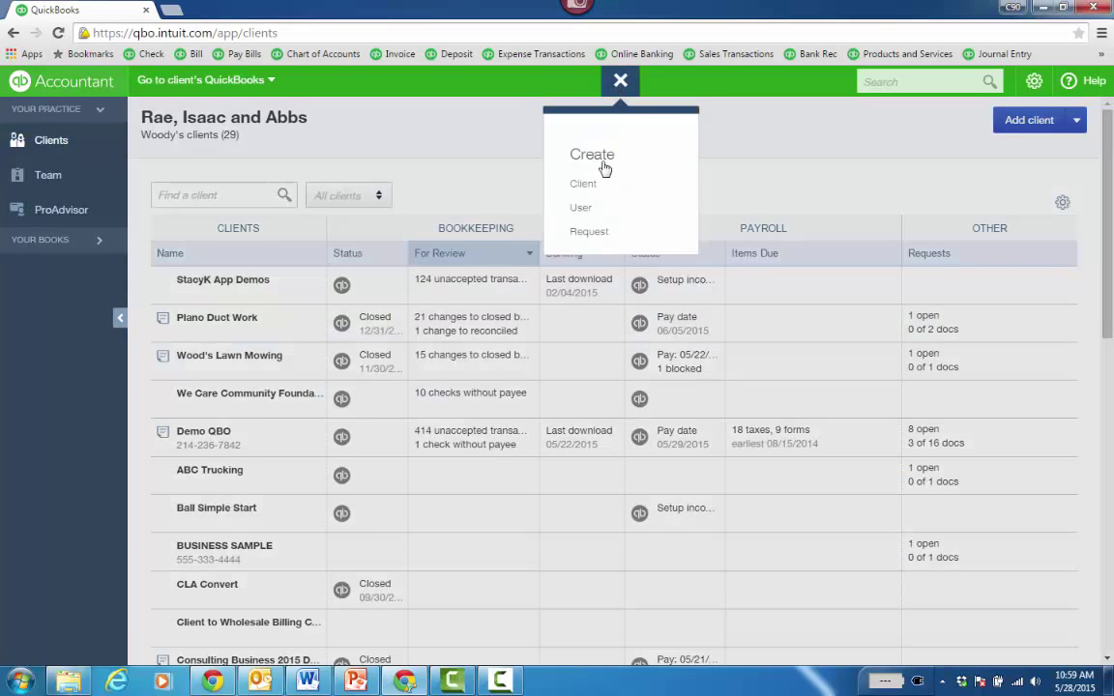
pyautogui.click(583, 184)
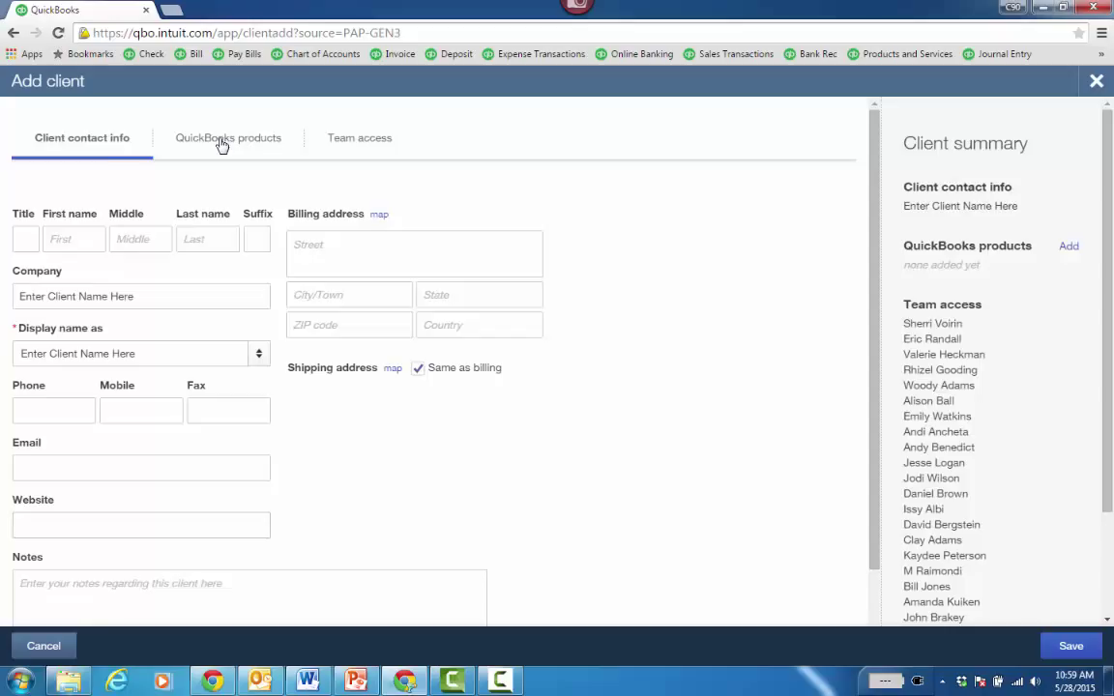
# Select Essentials as the client's QuickBooks product and bring up the billing choices.
pyautogui.click(227, 138)
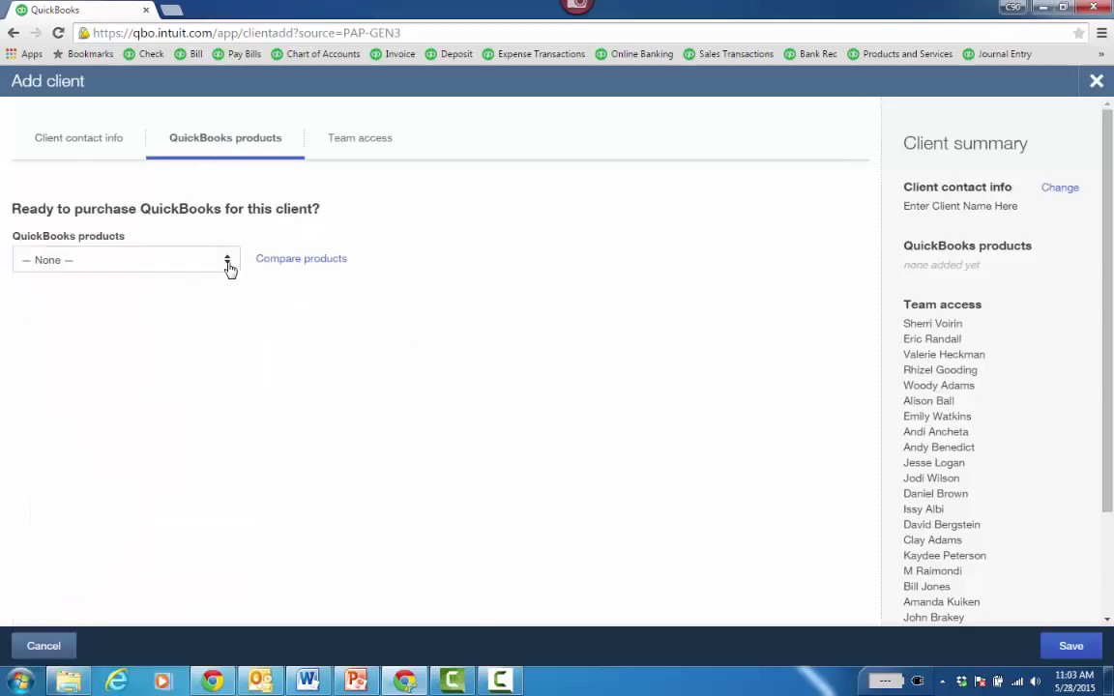
pyautogui.click(126, 259)
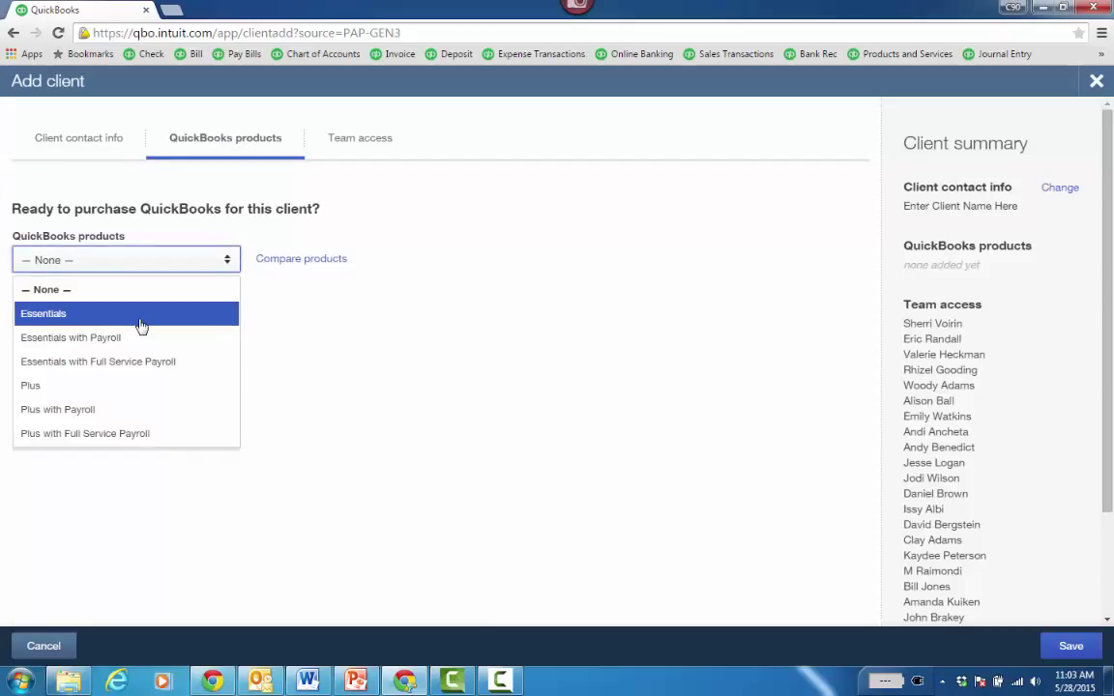
pyautogui.moveTo(113, 361)
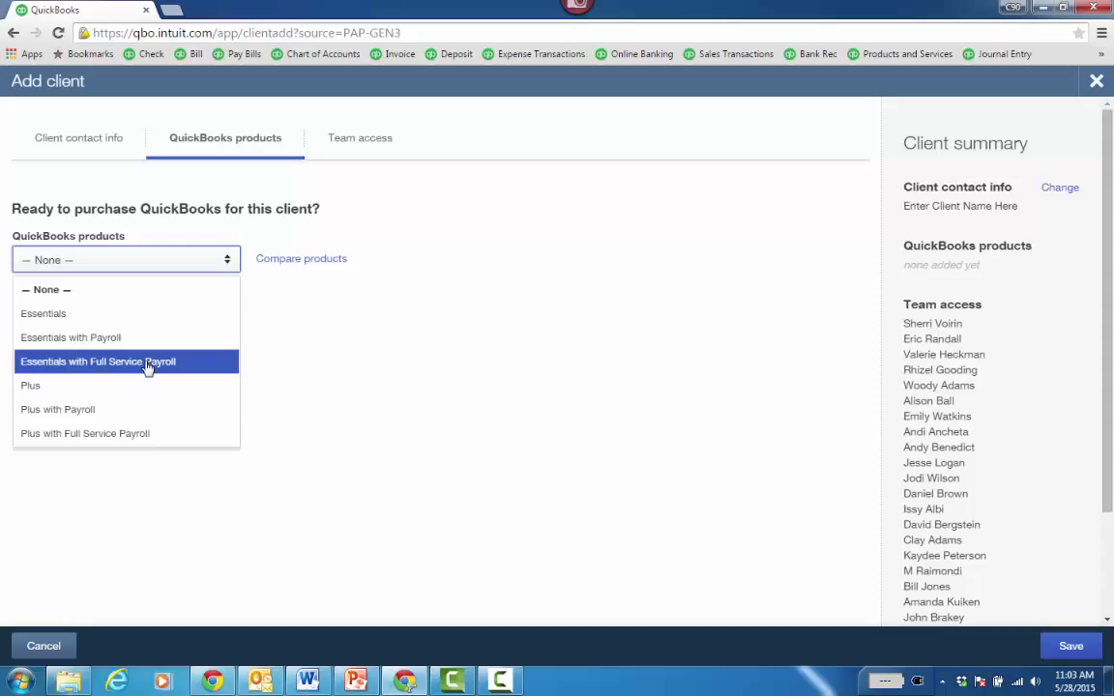
pyautogui.click(44, 313)
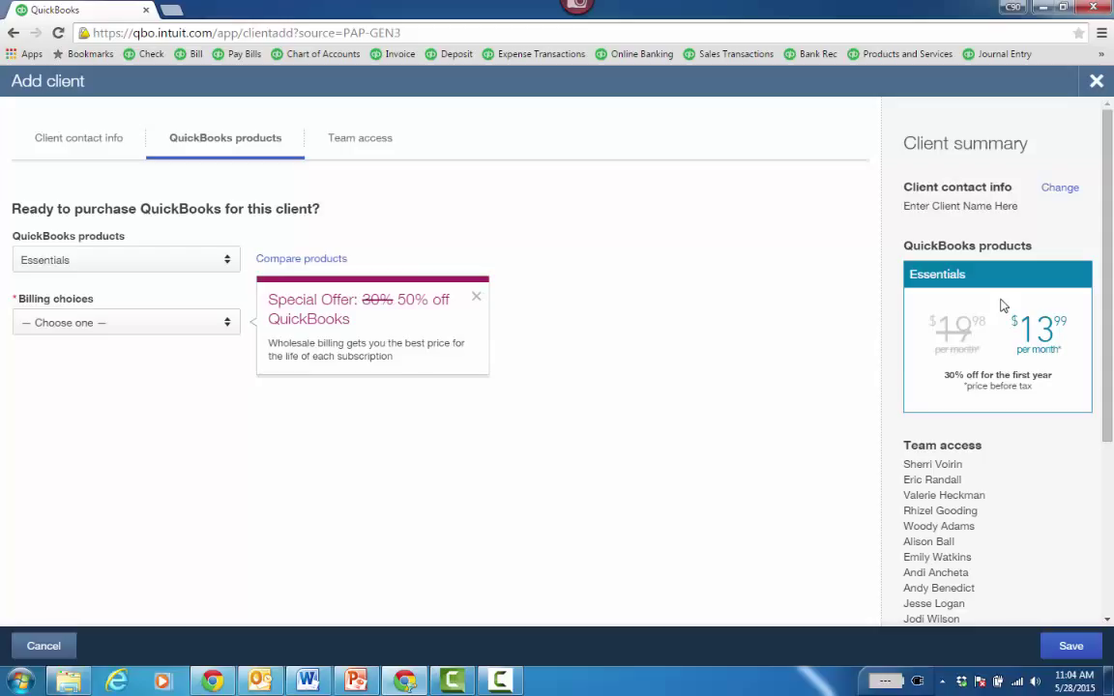
pyautogui.moveTo(964, 327)
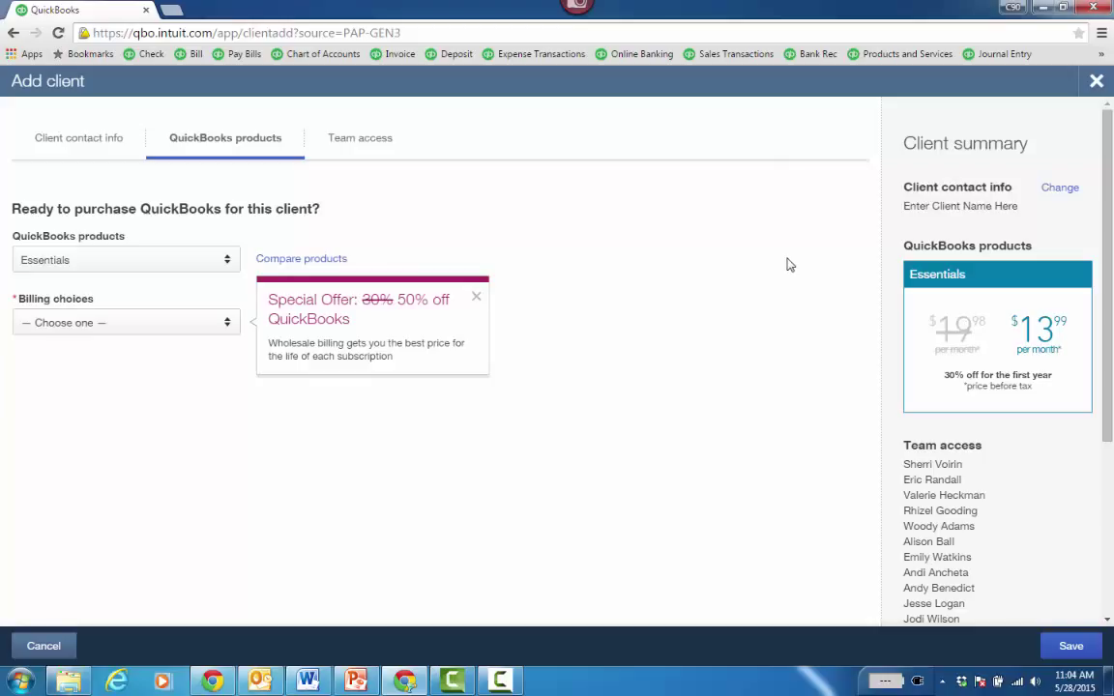
pyautogui.moveTo(964, 329)
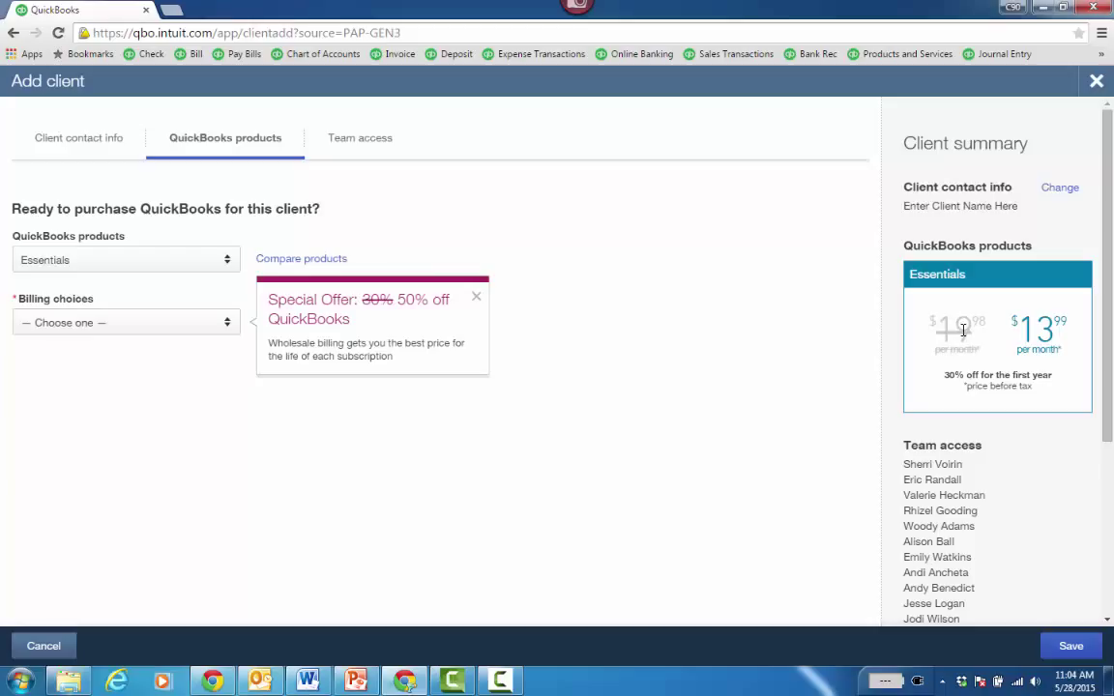
pyautogui.click(126, 322)
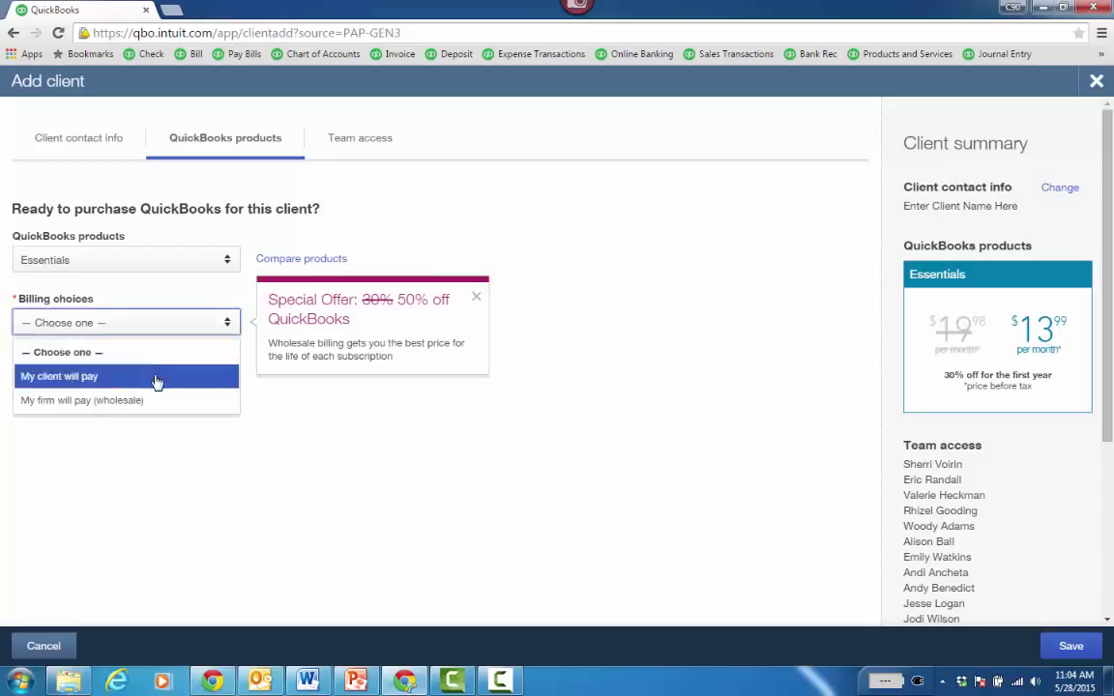
# Set billing to 'My client will pay', check the Master Admin field, and revisit billing options.
pyautogui.click(59, 376)
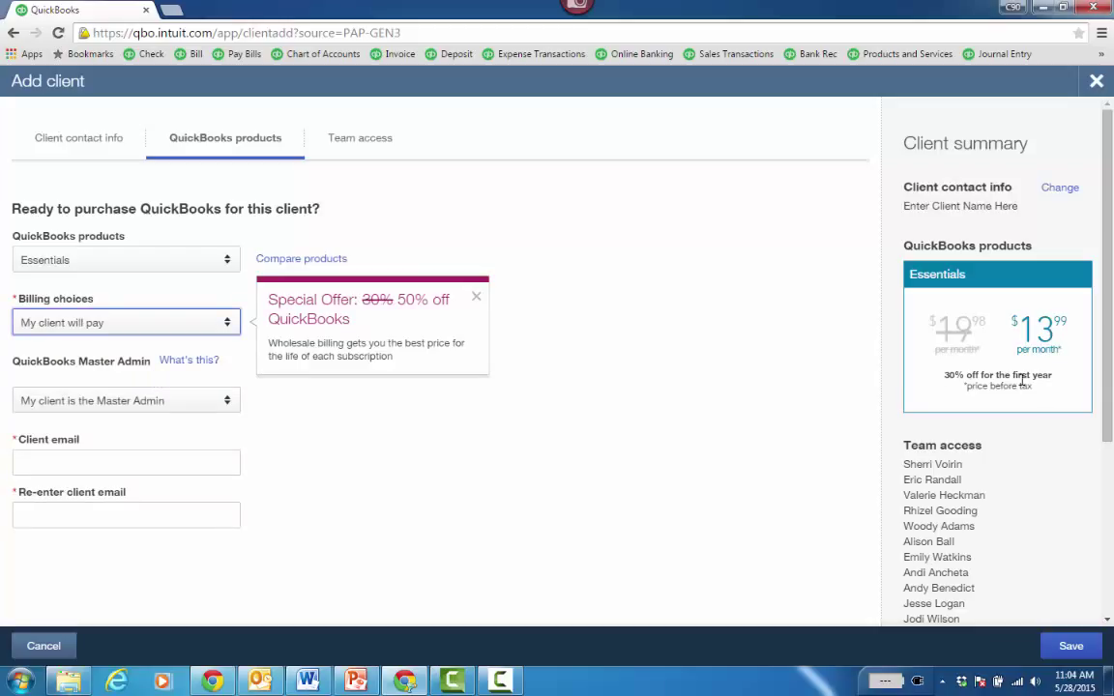
pyautogui.moveTo(179, 406)
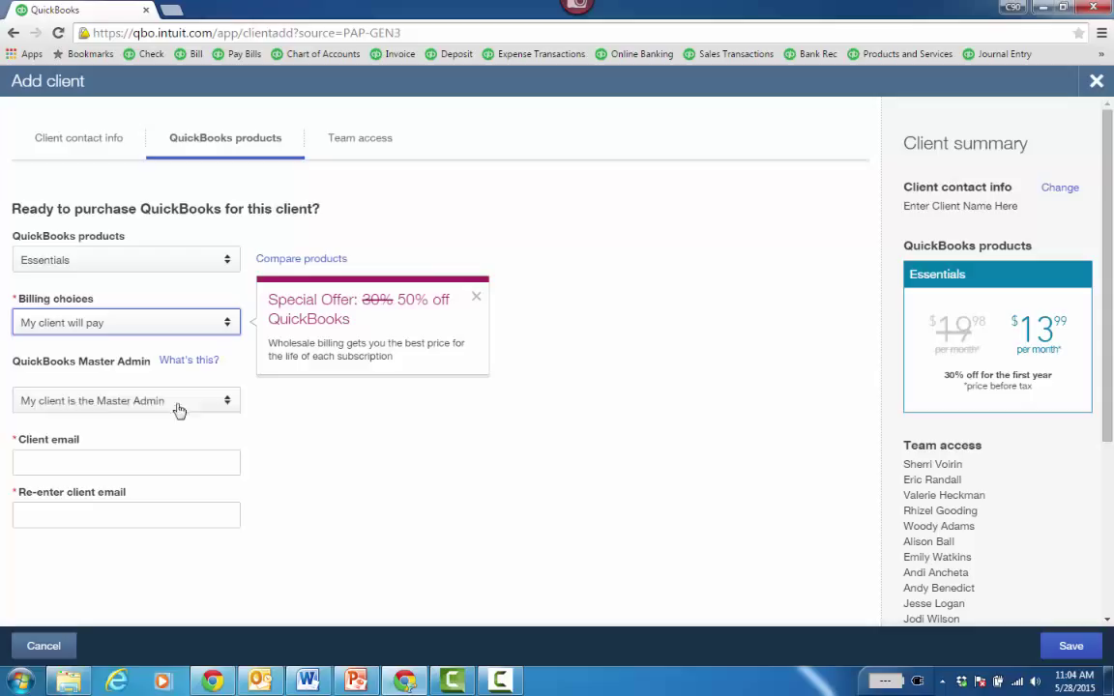
pyautogui.moveTo(159, 406)
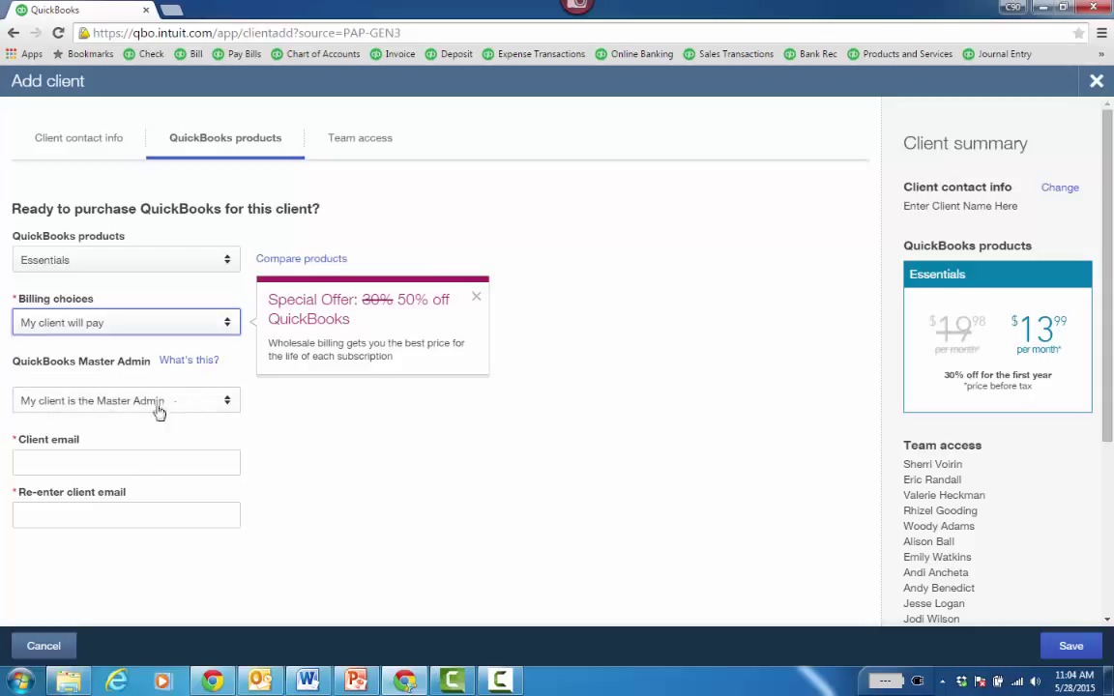
pyautogui.click(126, 462)
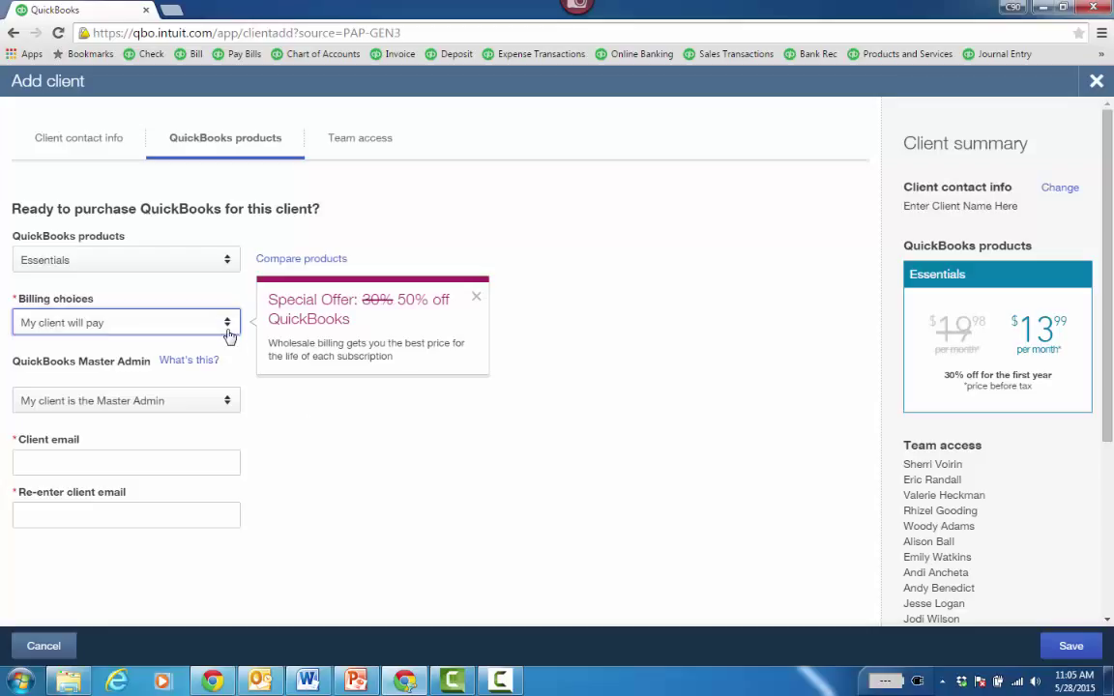
pyautogui.click(126, 322)
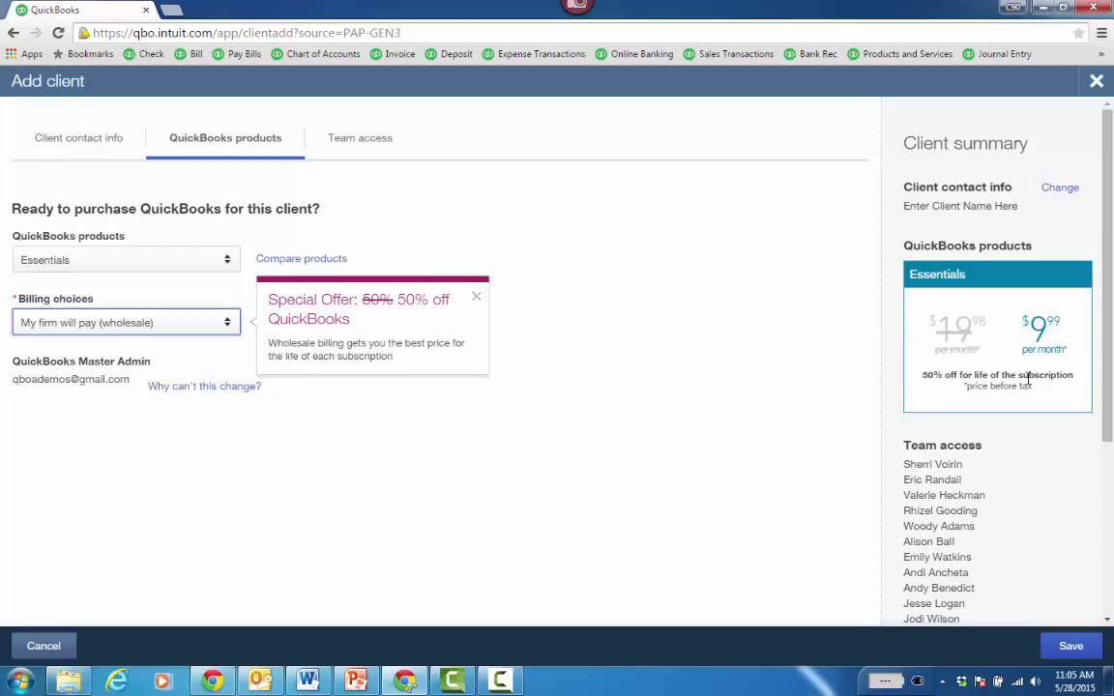
pyautogui.moveTo(1016, 302)
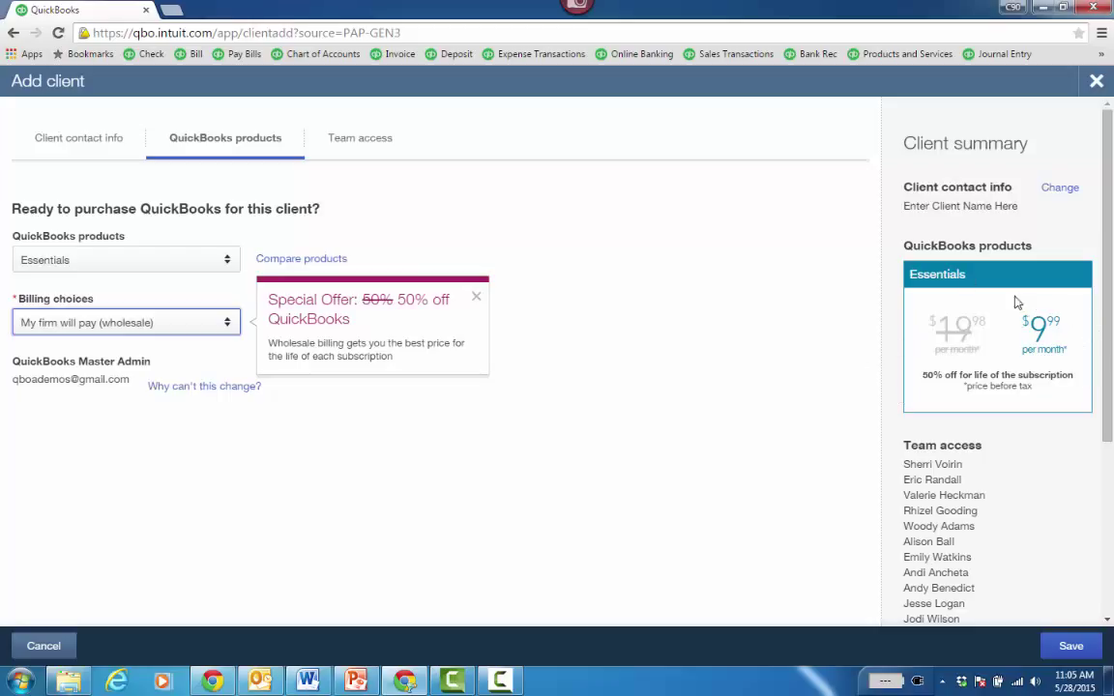
pyautogui.moveTo(695, 314)
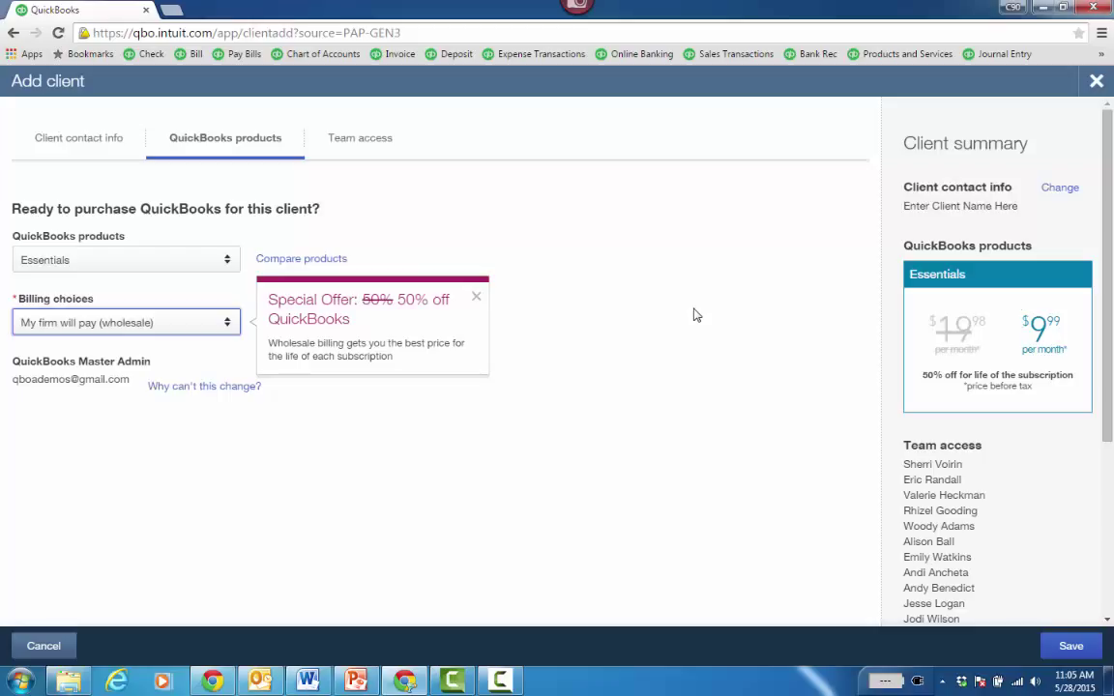
pyautogui.moveTo(639, 308)
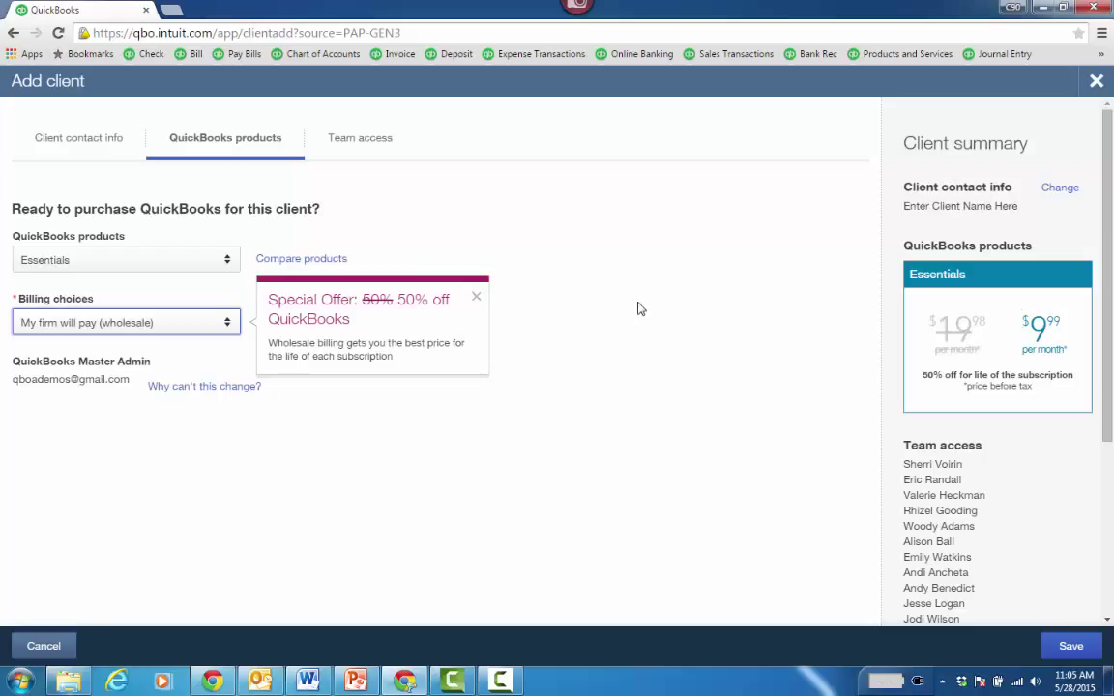
# Compare Essentials with Payroll and Plus with Full Service Payroll, settling on Plus at $14.99/month.
pyautogui.click(125, 259)
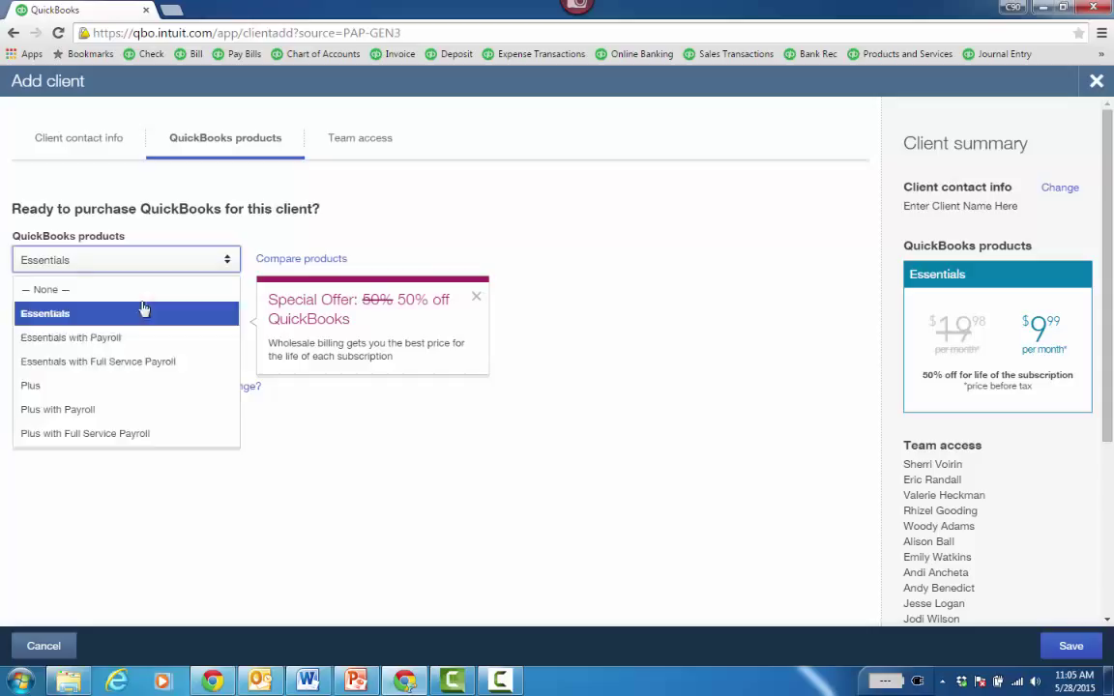
pyautogui.click(29, 384)
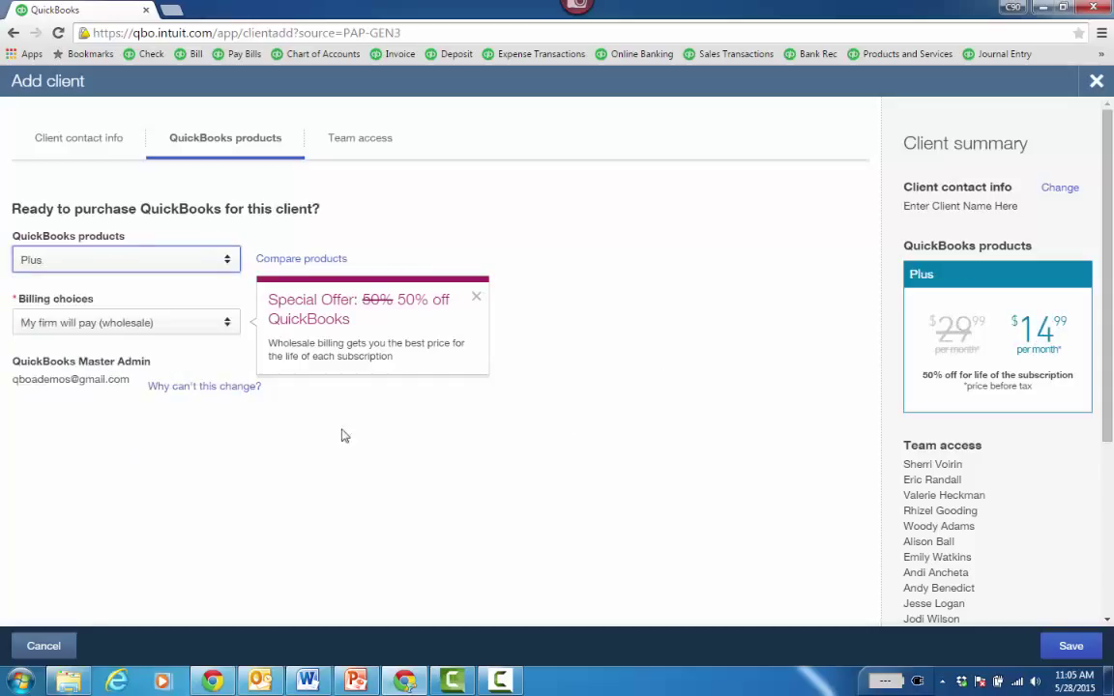
pyautogui.moveTo(244, 352)
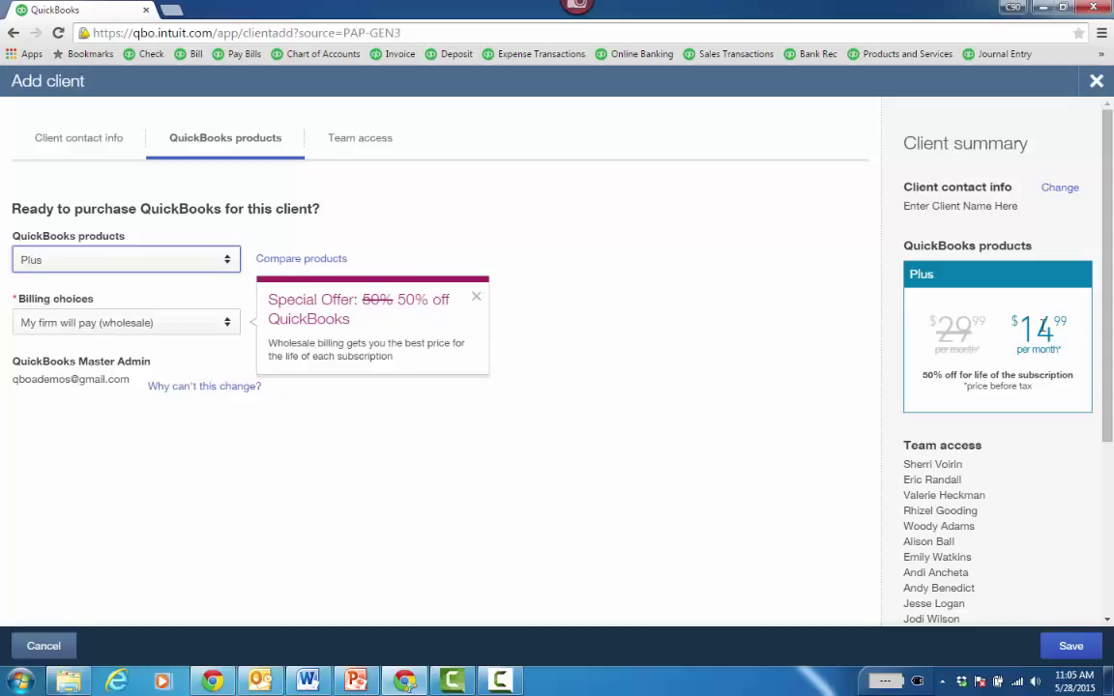
pyautogui.moveTo(588, 405)
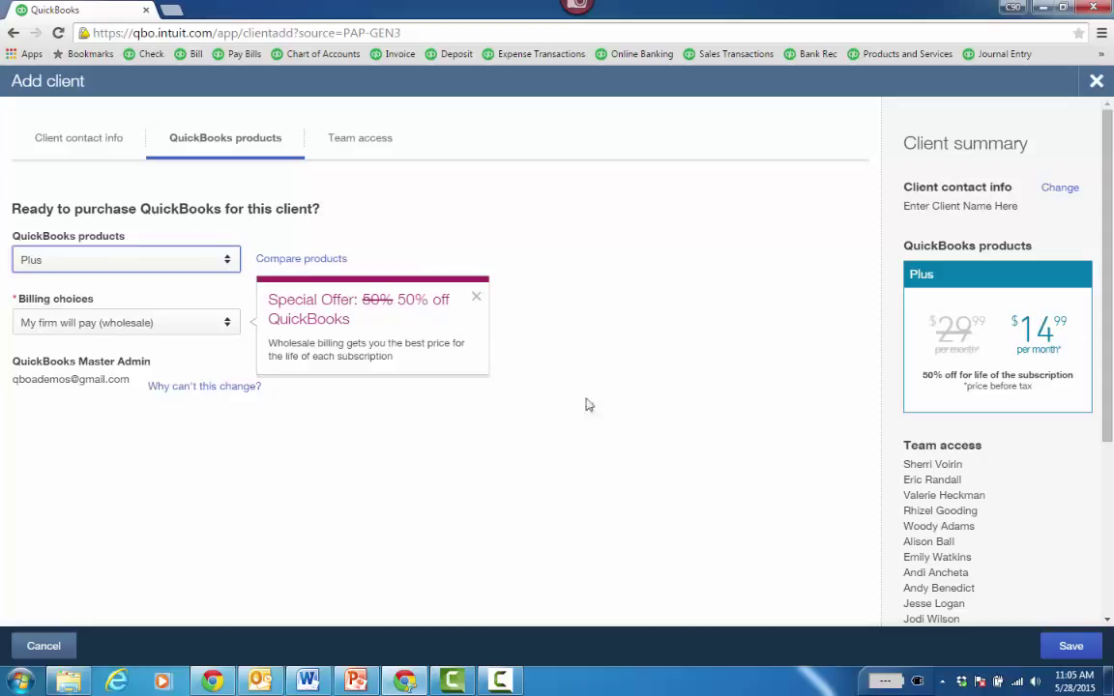
pyautogui.click(126, 259)
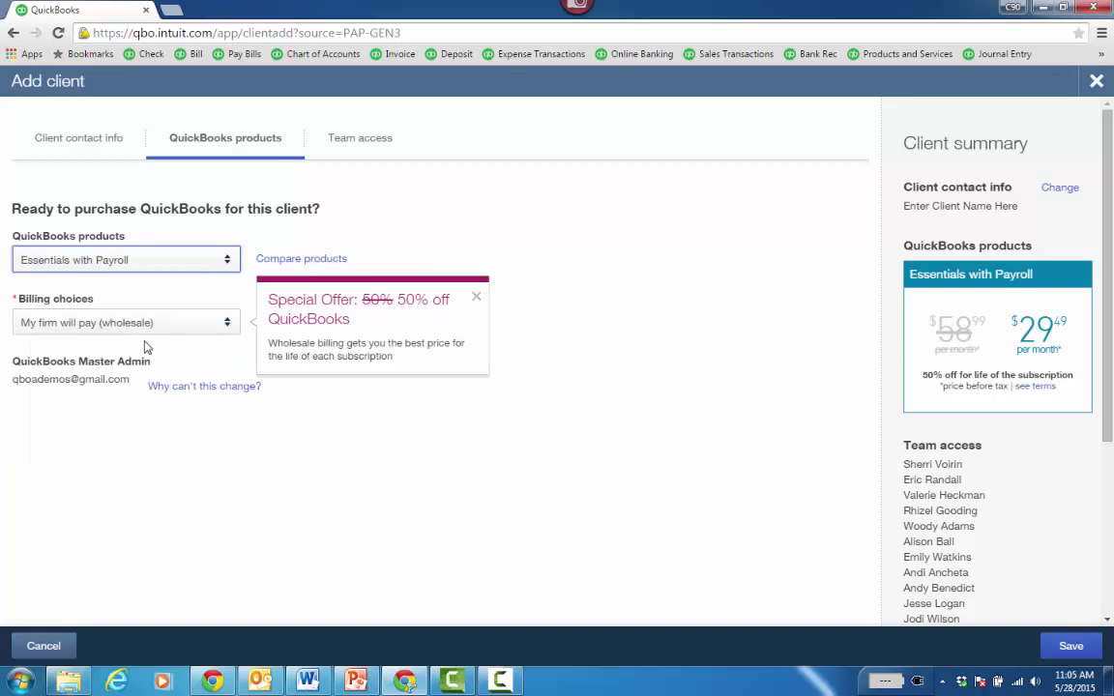
pyautogui.click(125, 259)
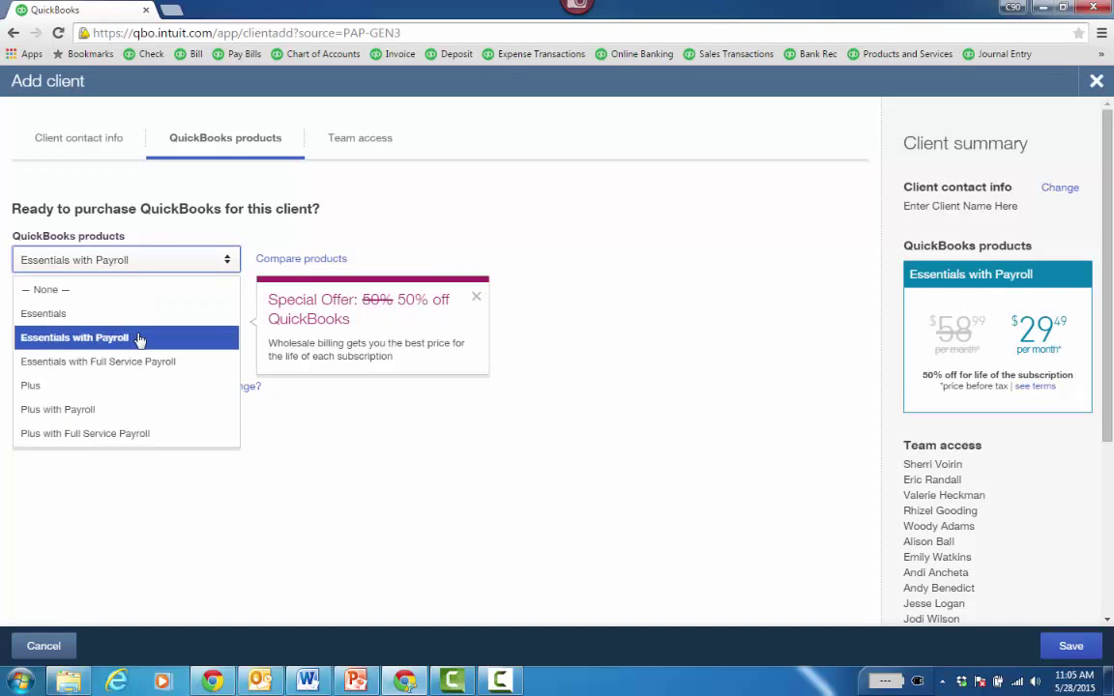
pyautogui.click(85, 433)
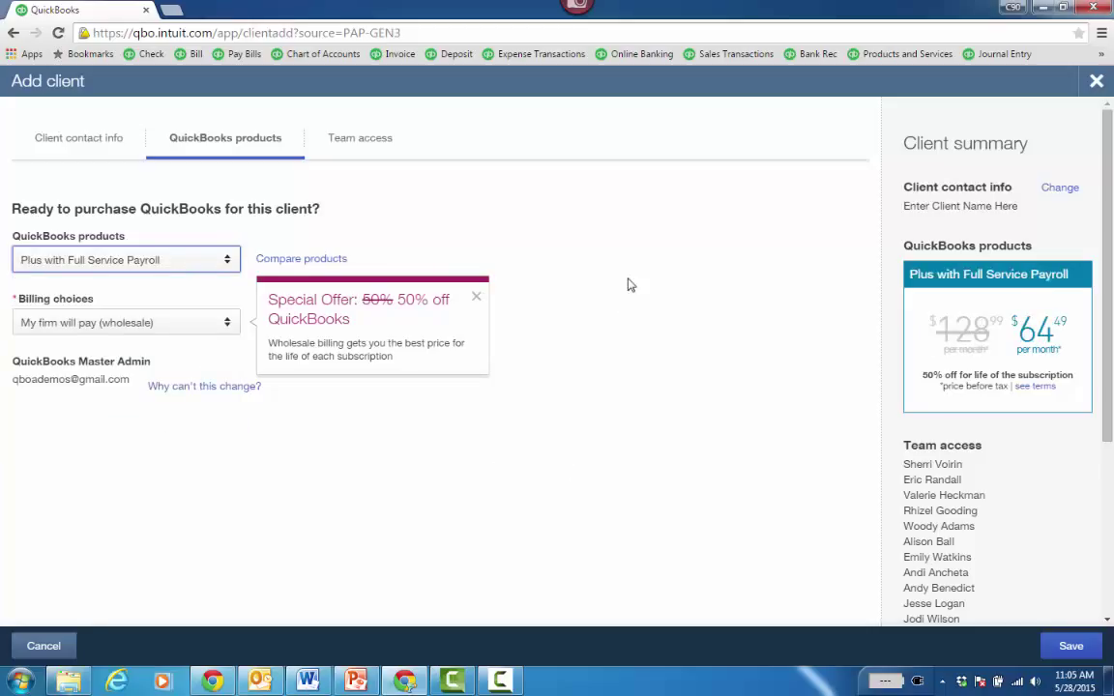
pyautogui.click(126, 259)
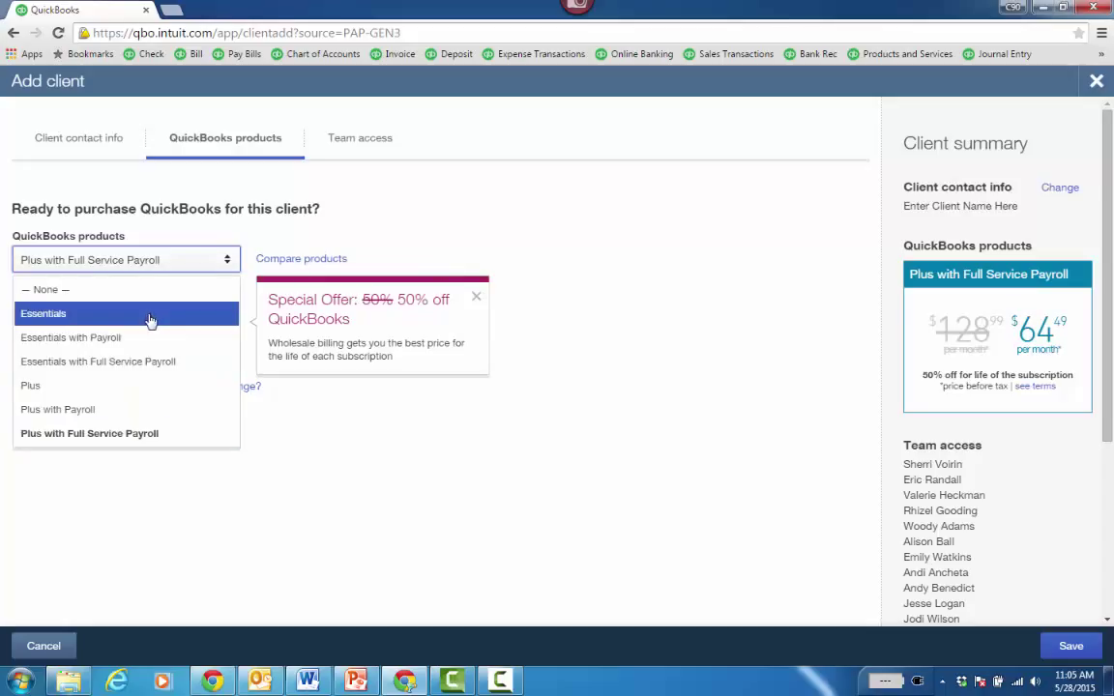
pyautogui.click(301, 258)
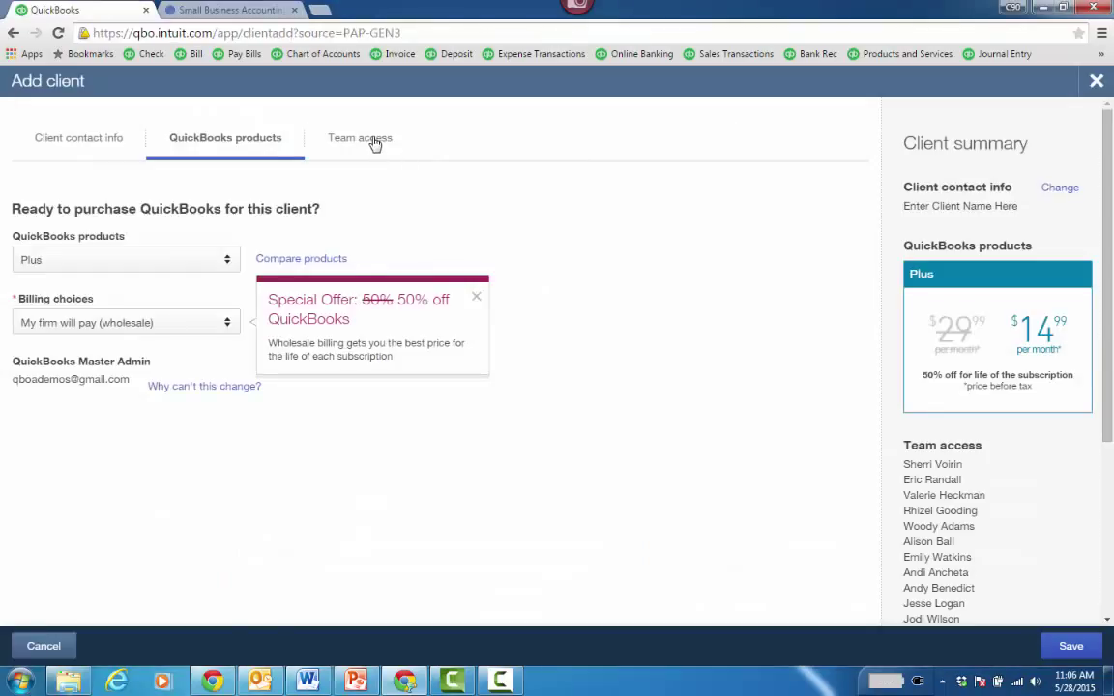
pyautogui.click(360, 137)
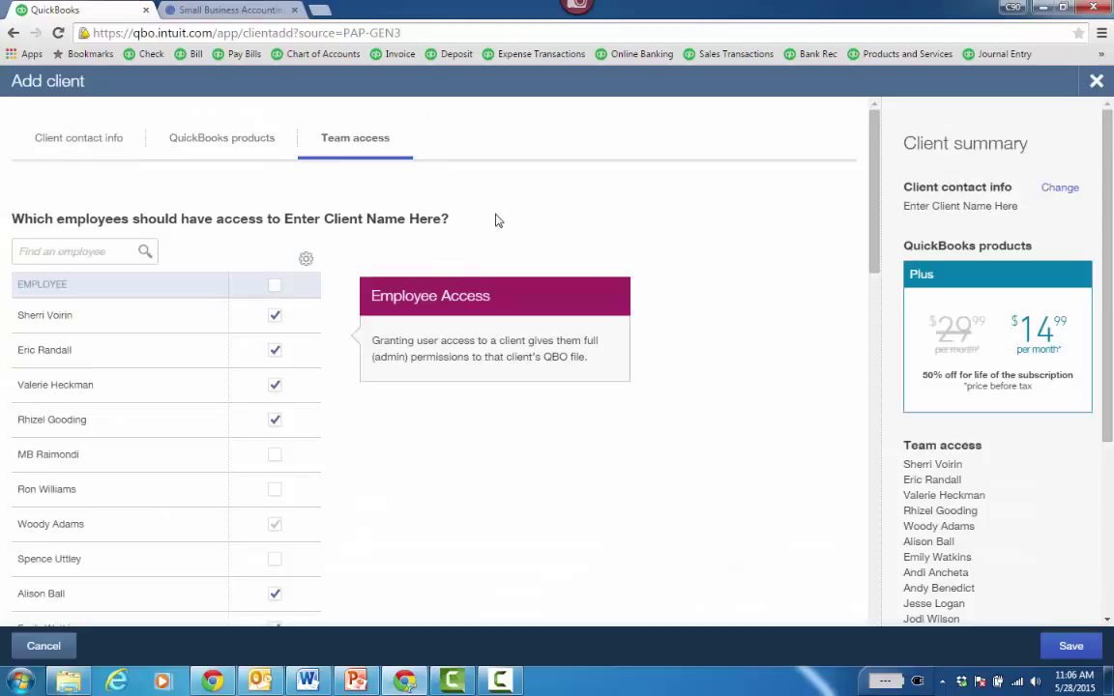
pyautogui.moveTo(527, 457)
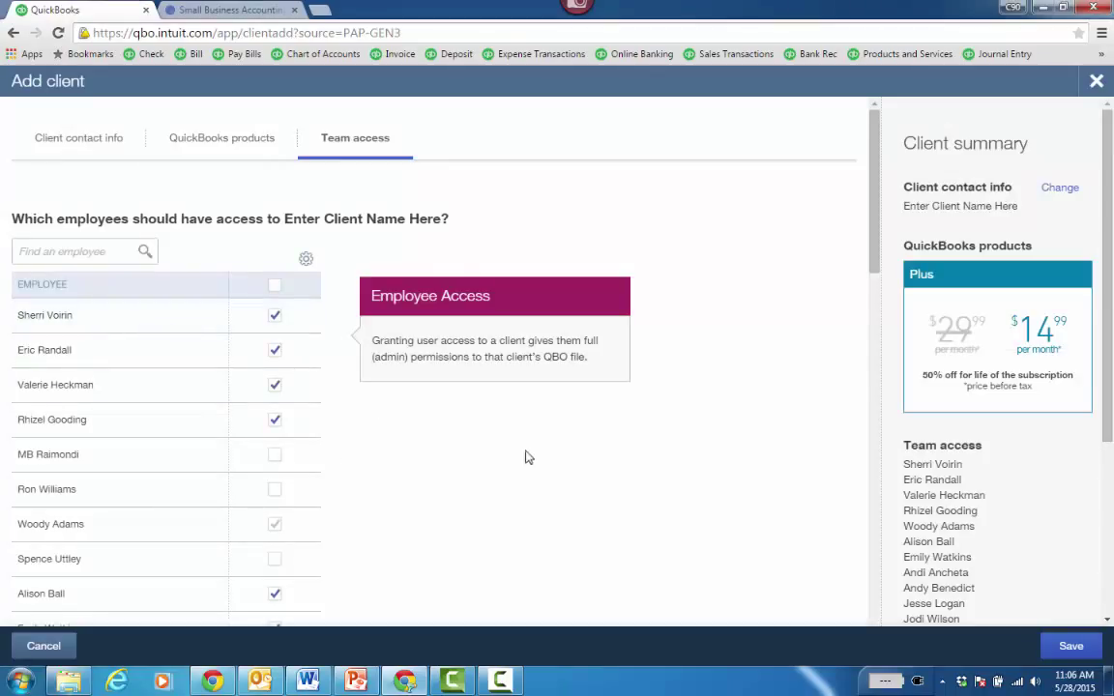
pyautogui.moveTo(524, 453)
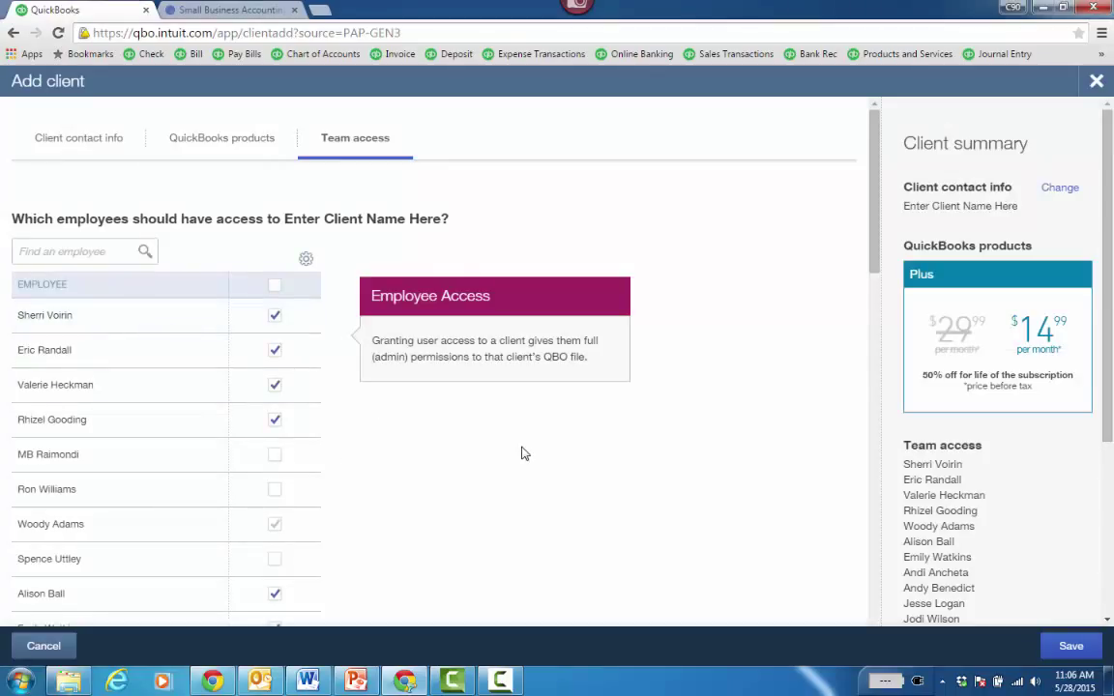
pyautogui.click(224, 137)
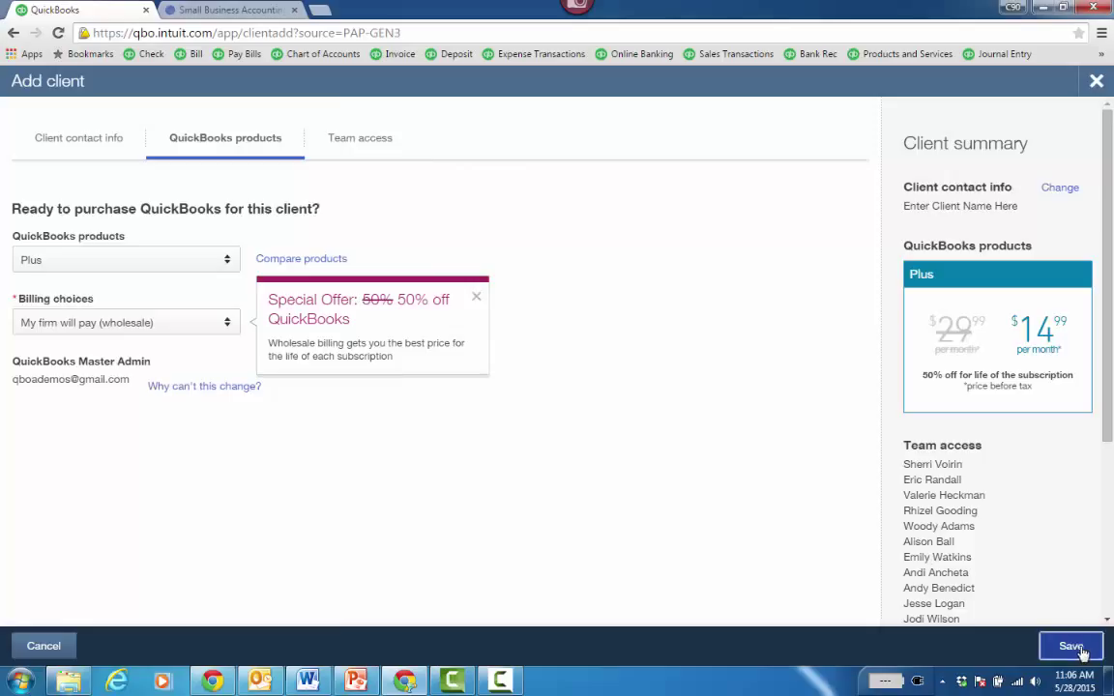
pyautogui.click(1070, 645)
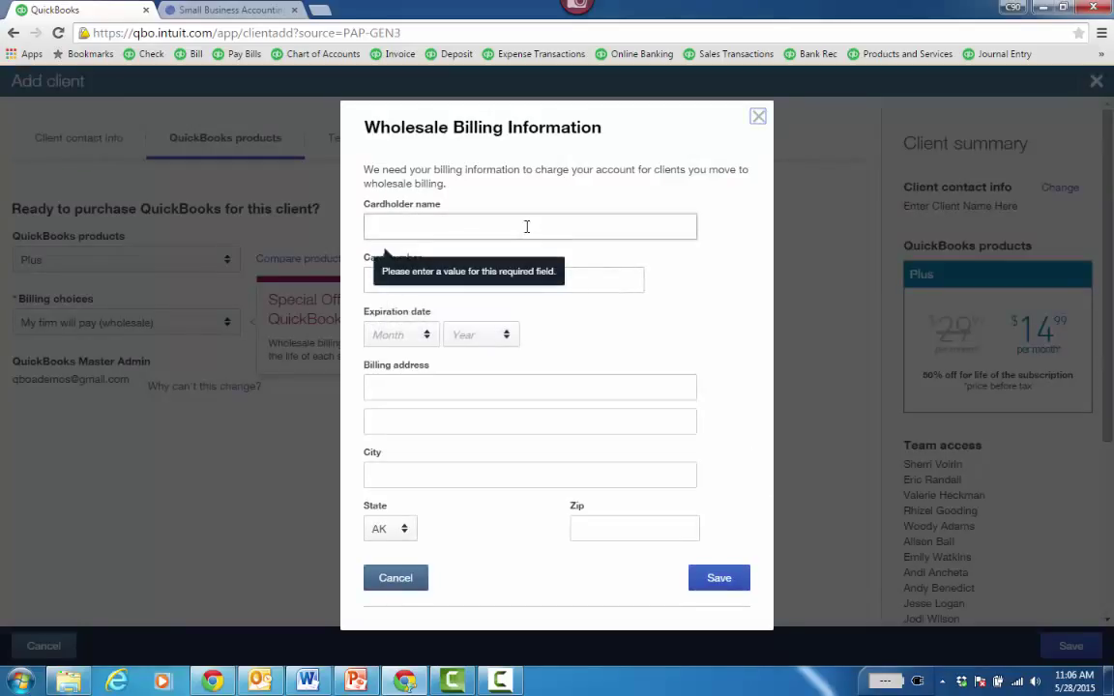
pyautogui.write('Woody Adams')
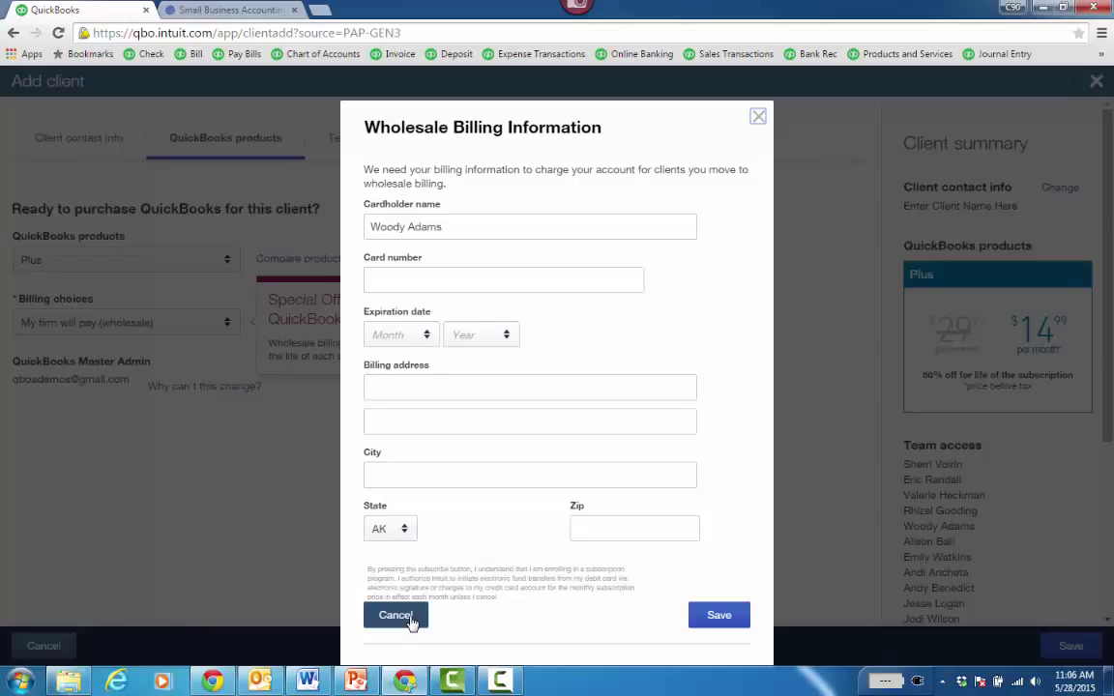
pyautogui.click(395, 614)
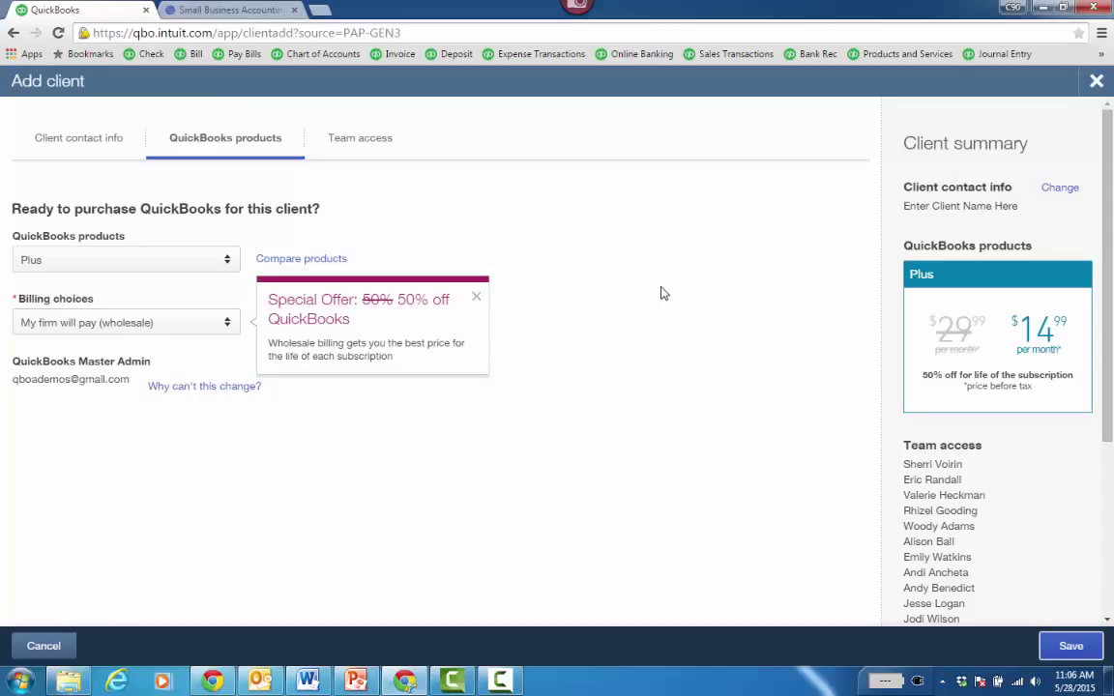
# Cancel the Add client form and show the list of client companies to switch into.
pyautogui.click(44, 645)
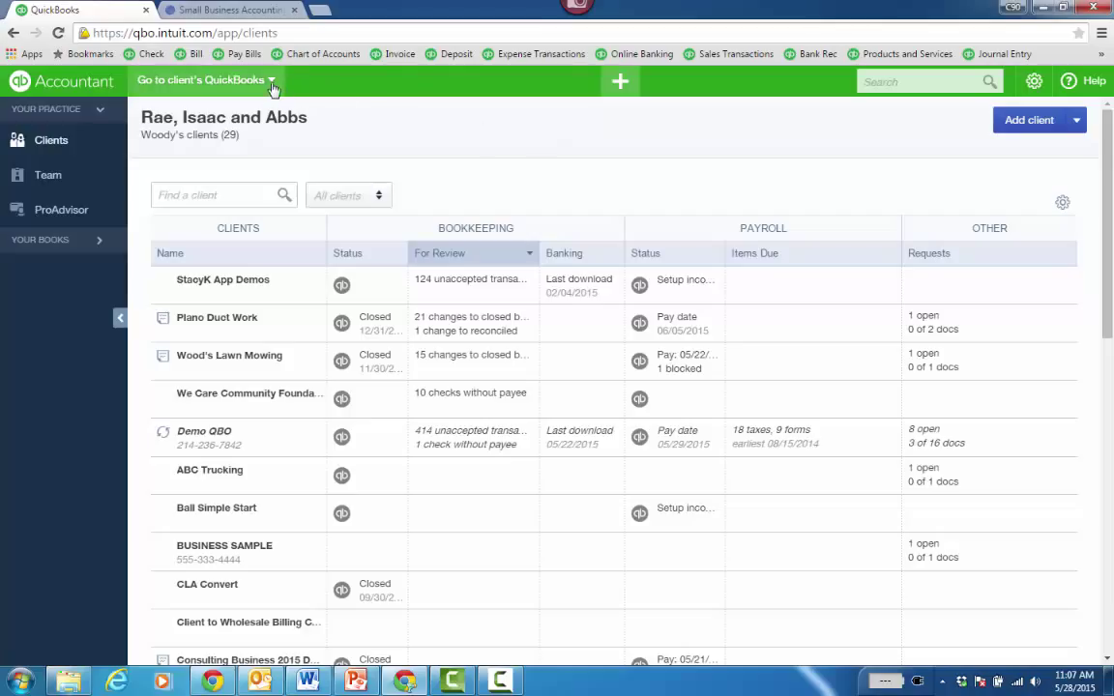
pyautogui.click(203, 79)
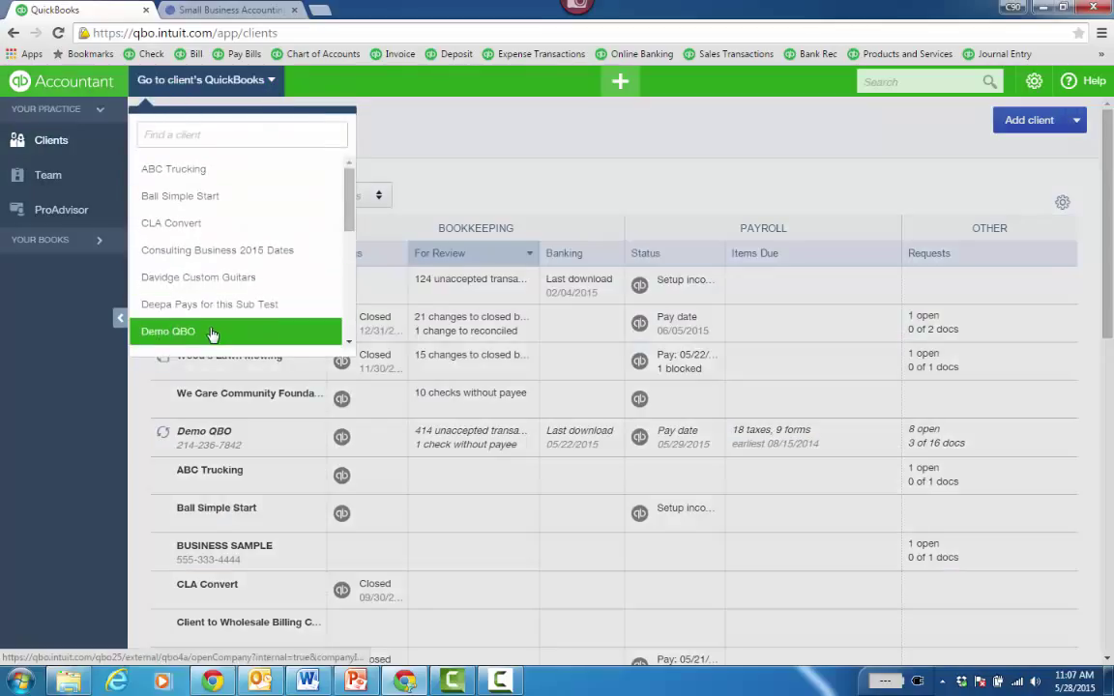